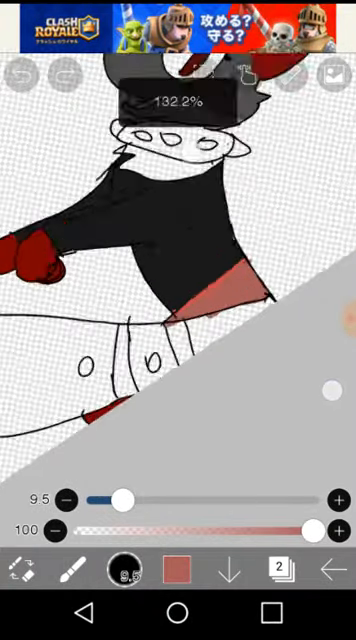
# Paint a red stripe on the character's white cuff
pyautogui.click(180, 572)
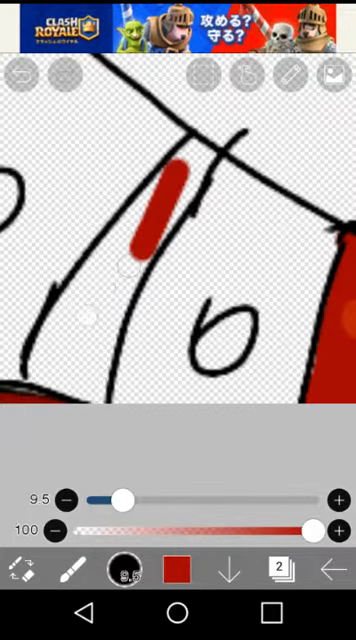
# Add more red stripes and a red circle across the white cuff area
pyautogui.moveTo(175, 180); pyautogui.dragTo(100, 300)
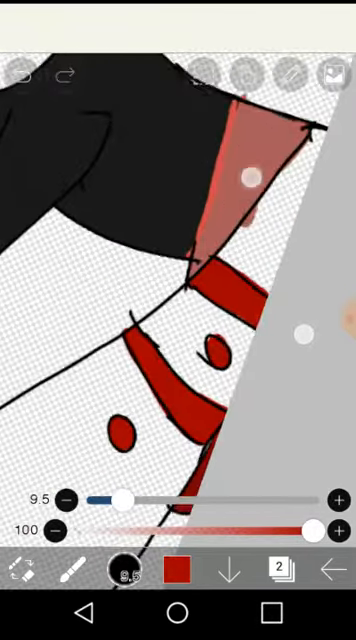
# Change the brush colour to a medium grey with 0% saturation
pyautogui.click(183, 567)
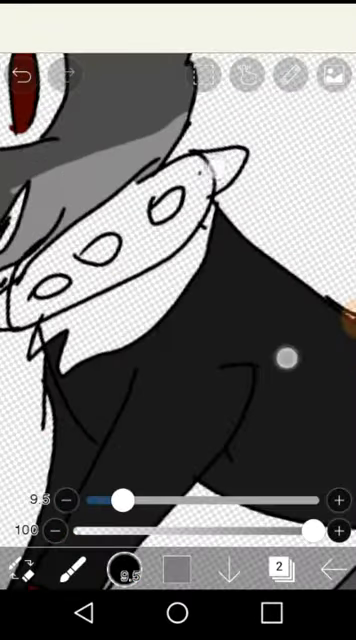
pyautogui.click(124, 571)
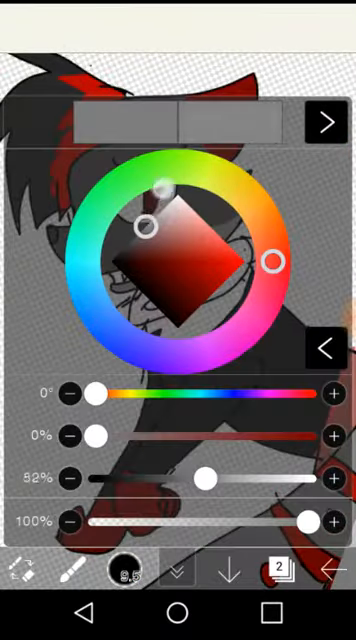